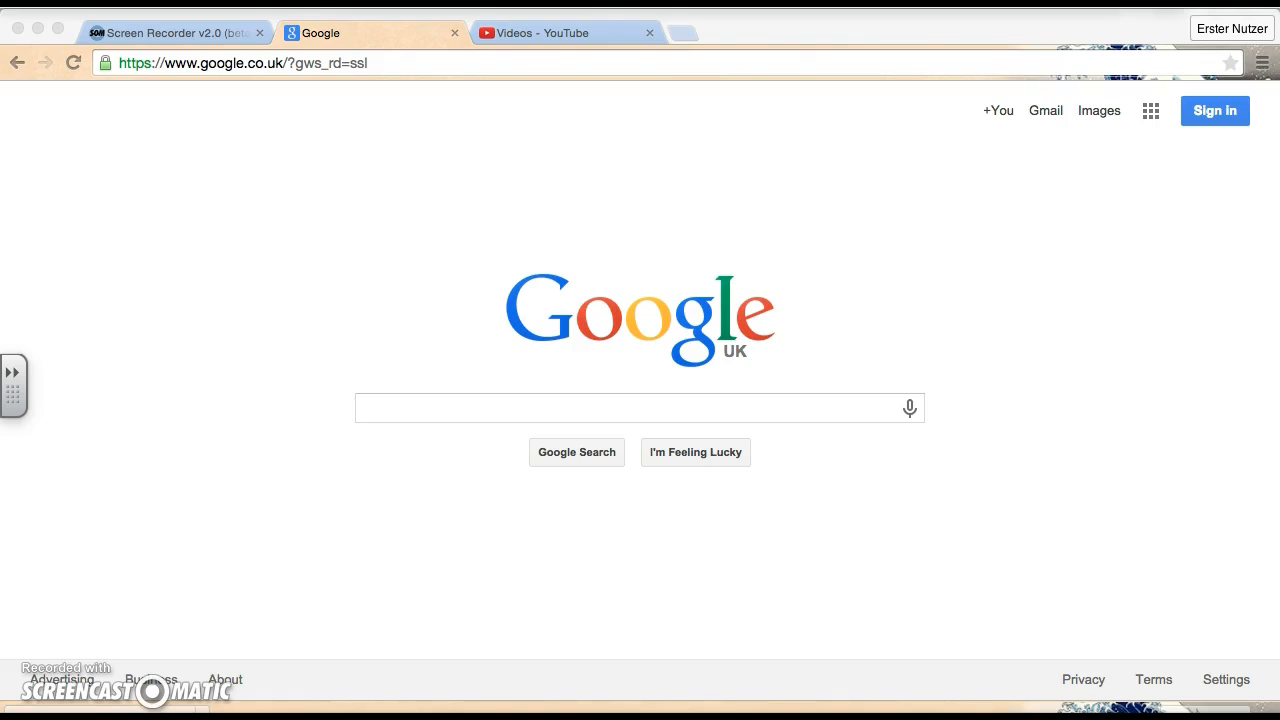
Go to bit.ly/glowemail in Chrome to reach the Office 365 Outlook inbox.
{"action": "type", "text": "bit.ly/glowemail"}
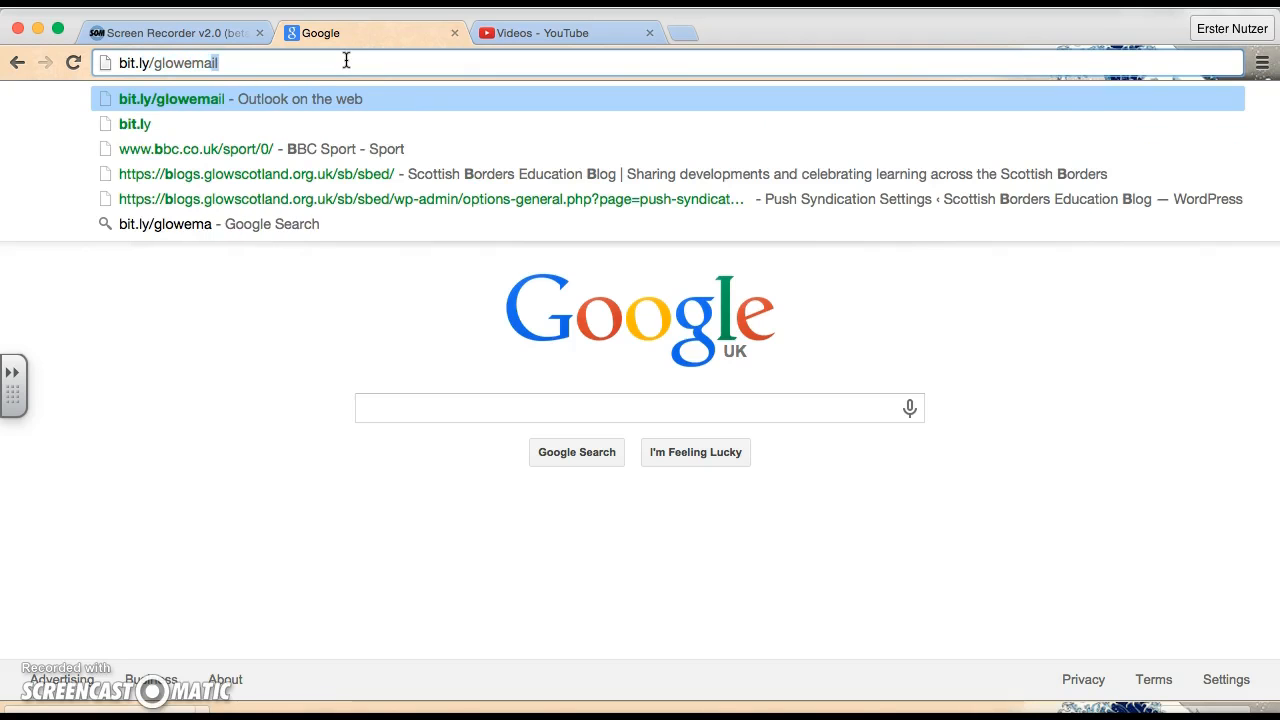
{"action": "key", "text": "Return"}
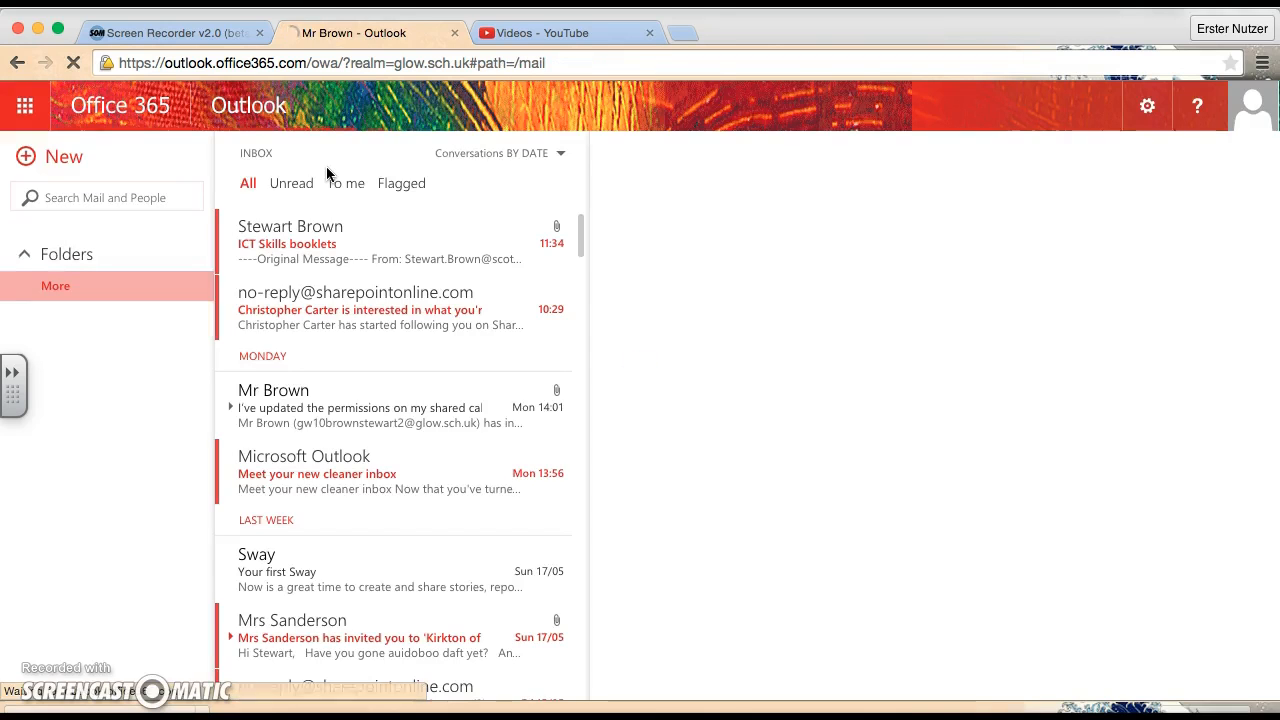
Open Options from the settings gear and go to People > Import contacts.
{"action": "left_click", "coordinate": [55, 286]}
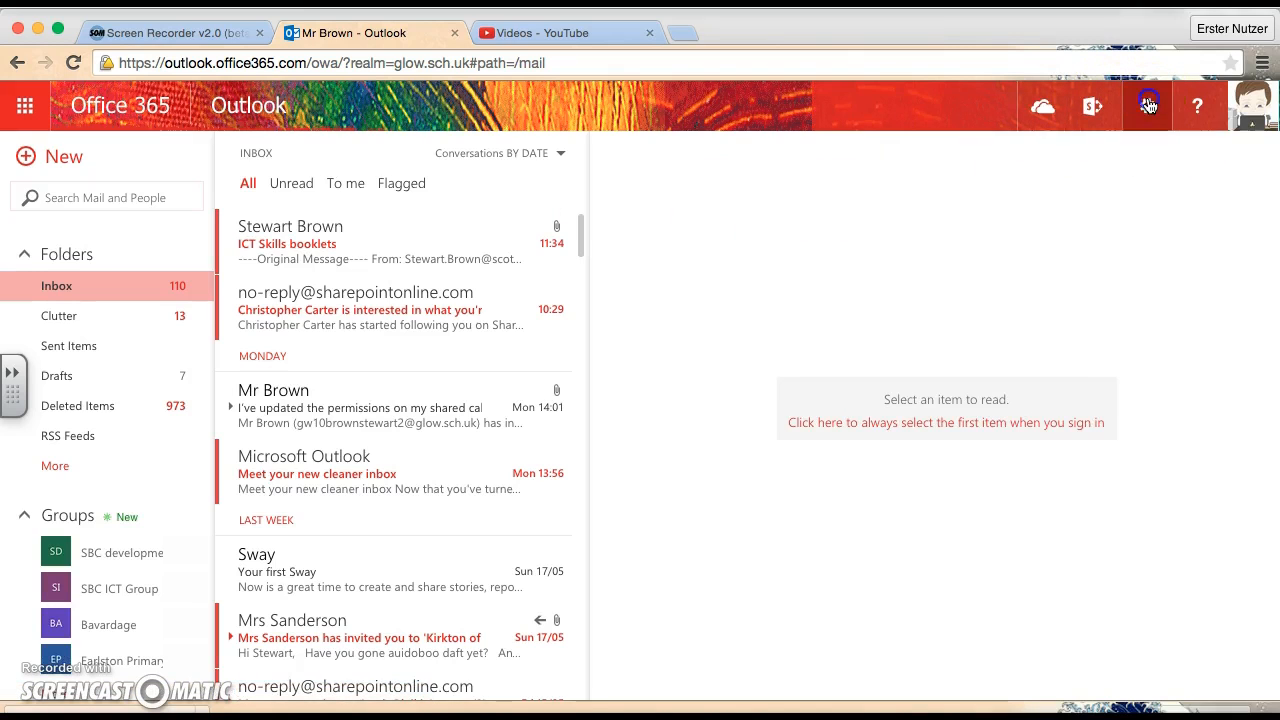
{"action": "left_click", "coordinate": [1147, 106]}
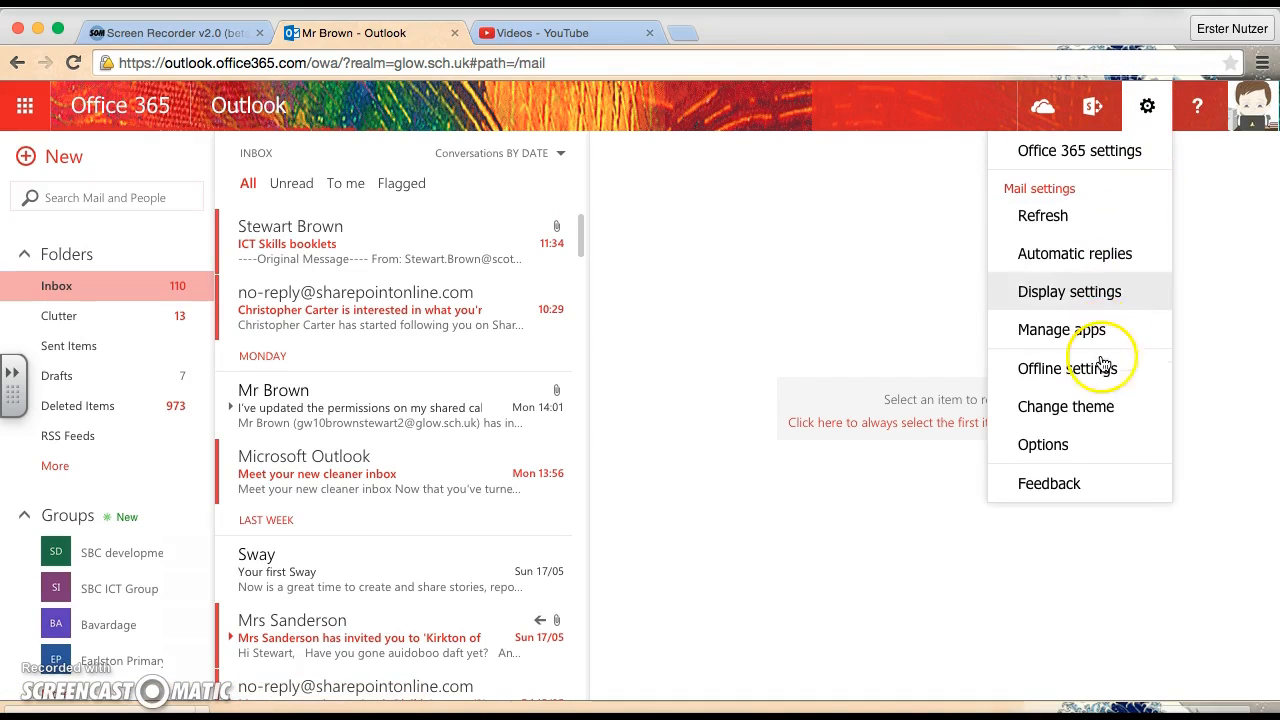
{"action": "left_click", "coordinate": [1043, 444]}
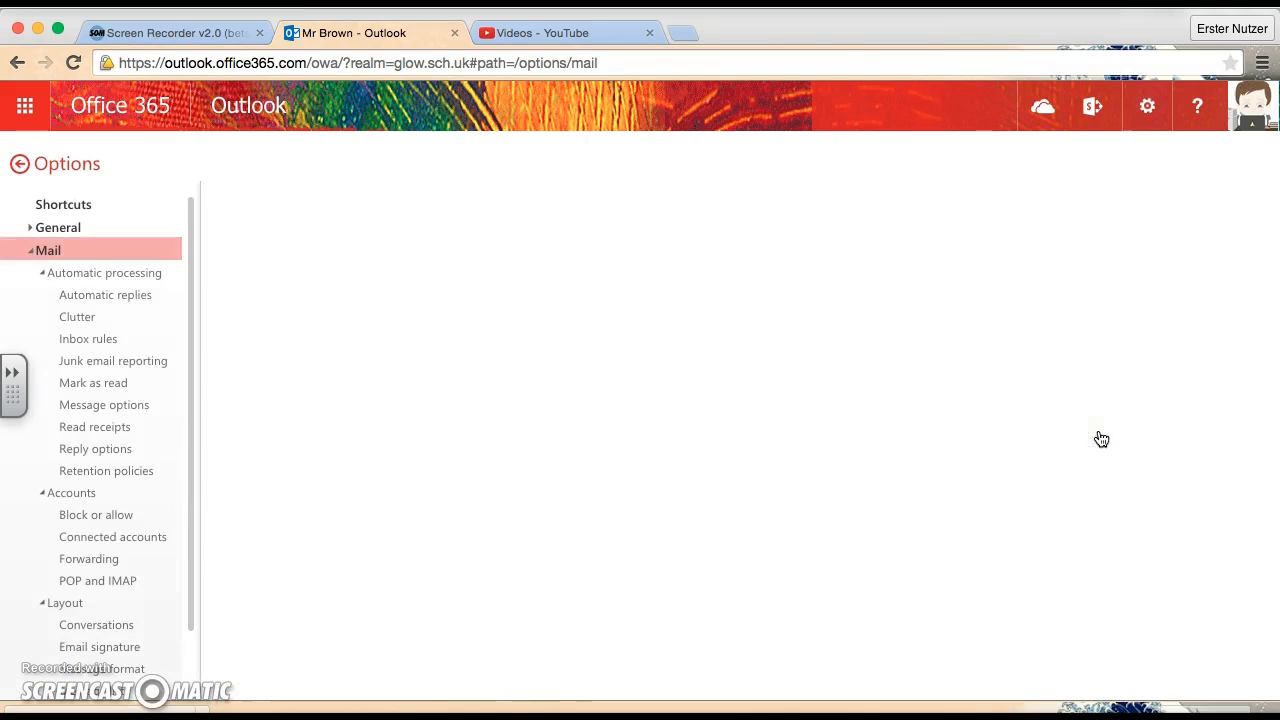
{"action": "left_click", "coordinate": [48, 250]}
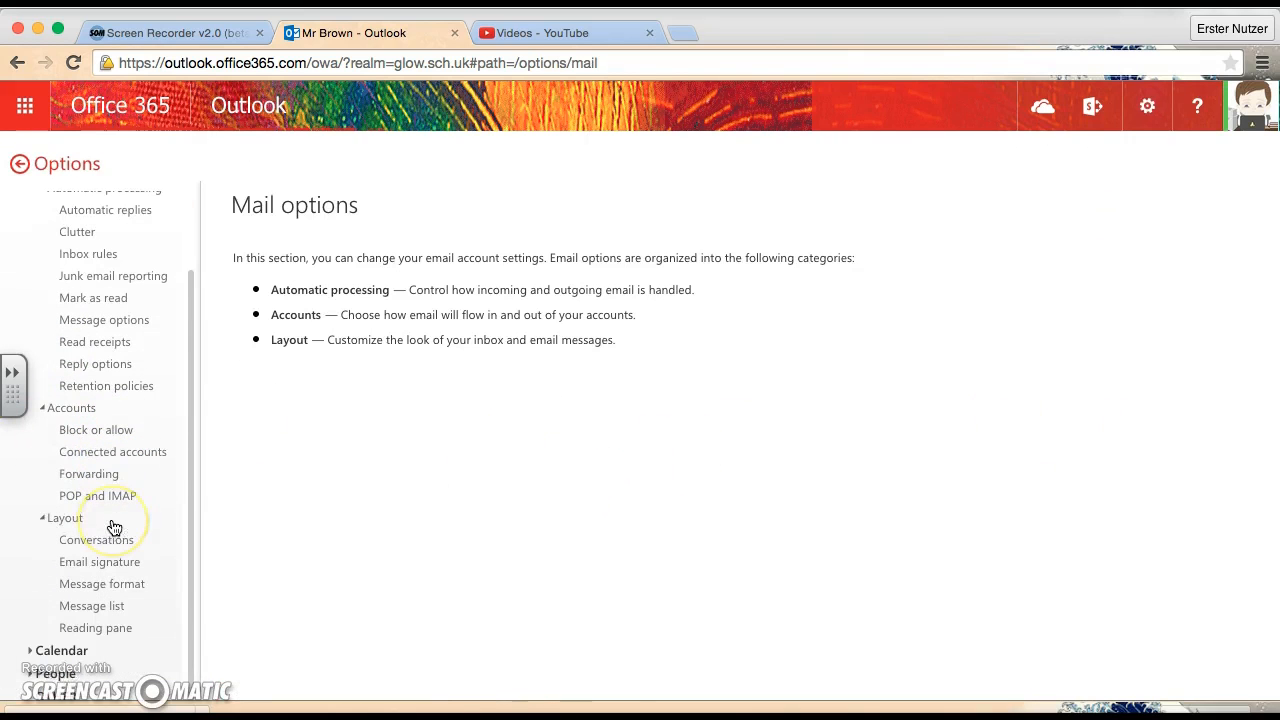
{"action": "mouse_move", "coordinate": [125, 575]}
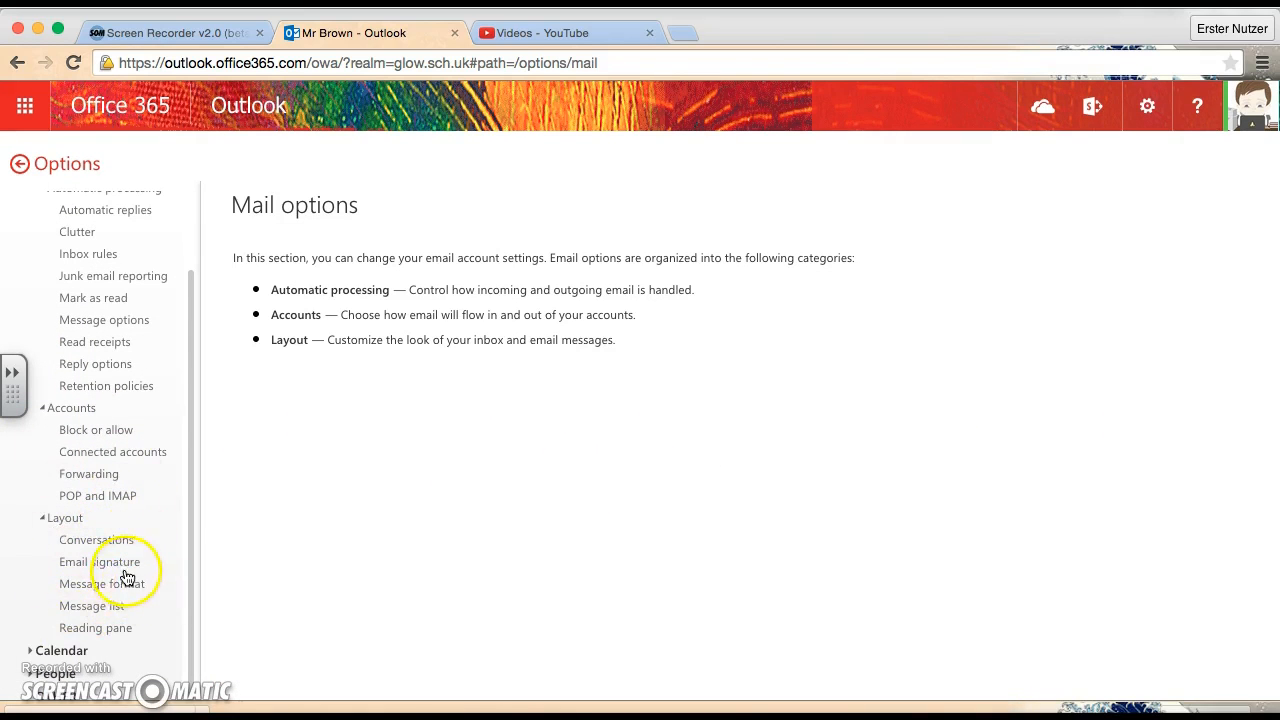
{"action": "left_click", "coordinate": [54, 673]}
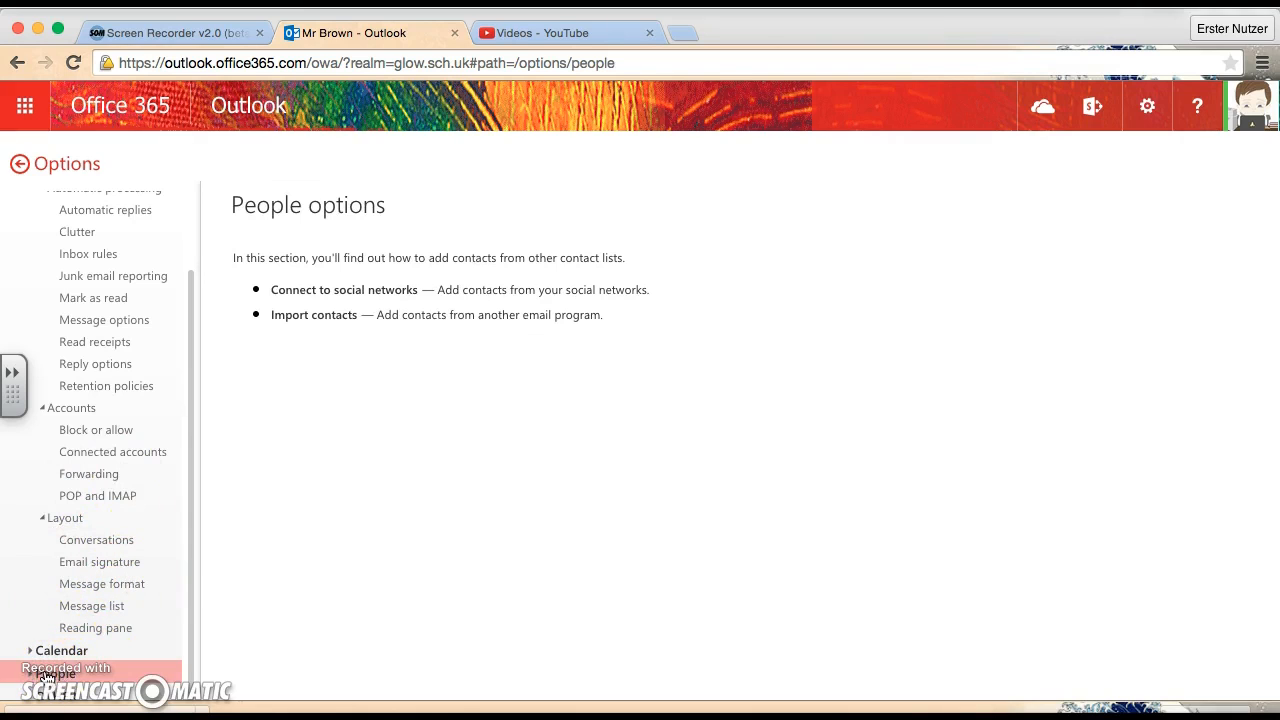
{"action": "mouse_move", "coordinate": [35, 680]}
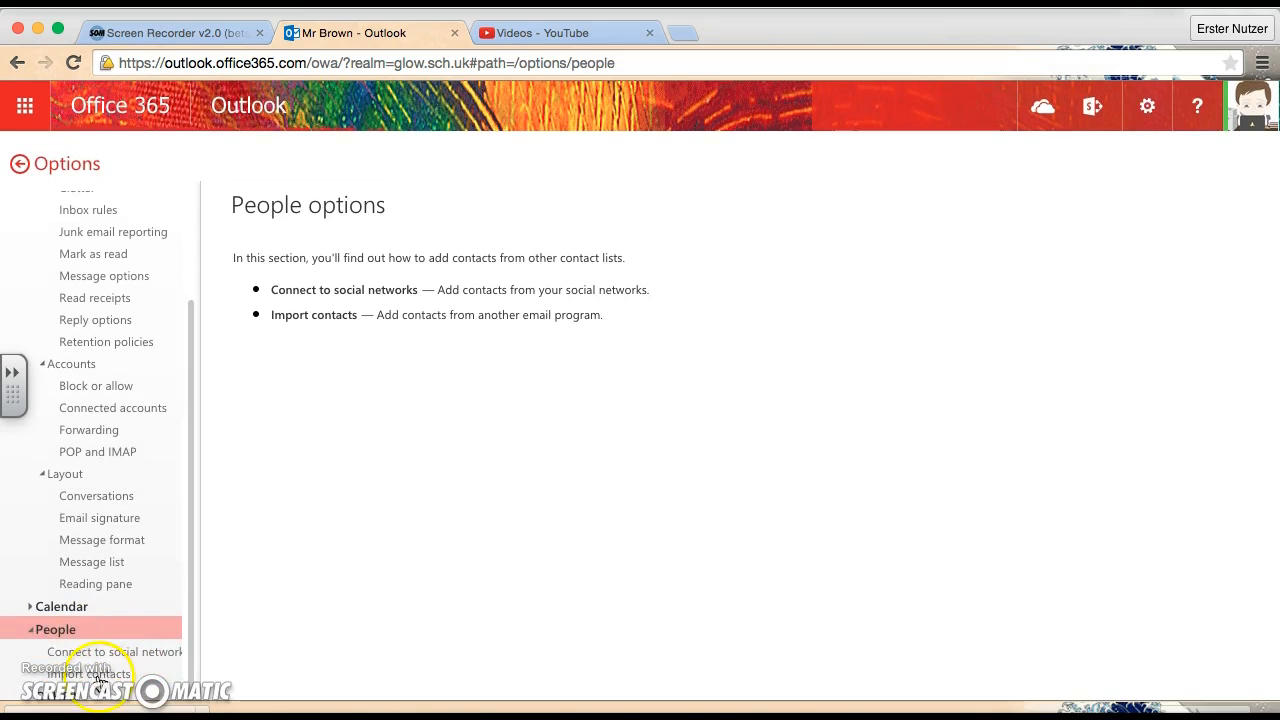
{"action": "left_click", "coordinate": [96, 673]}
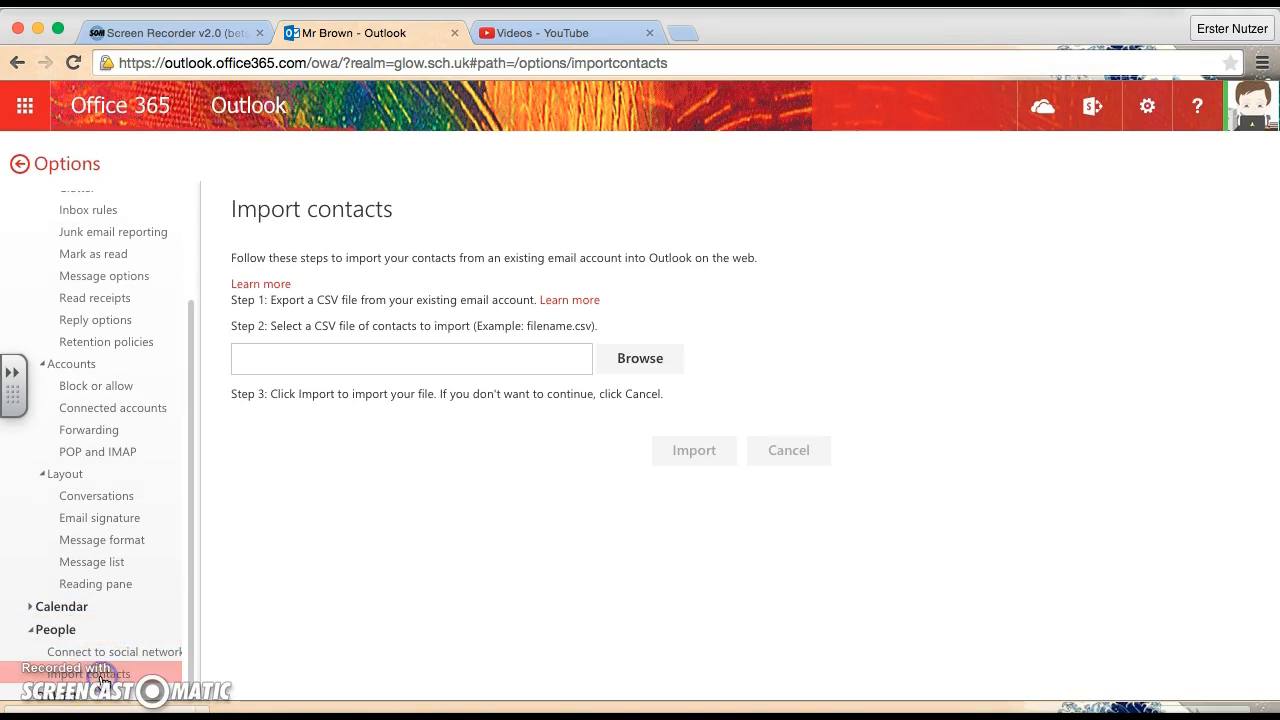
{"action": "mouse_move", "coordinate": [300, 350]}
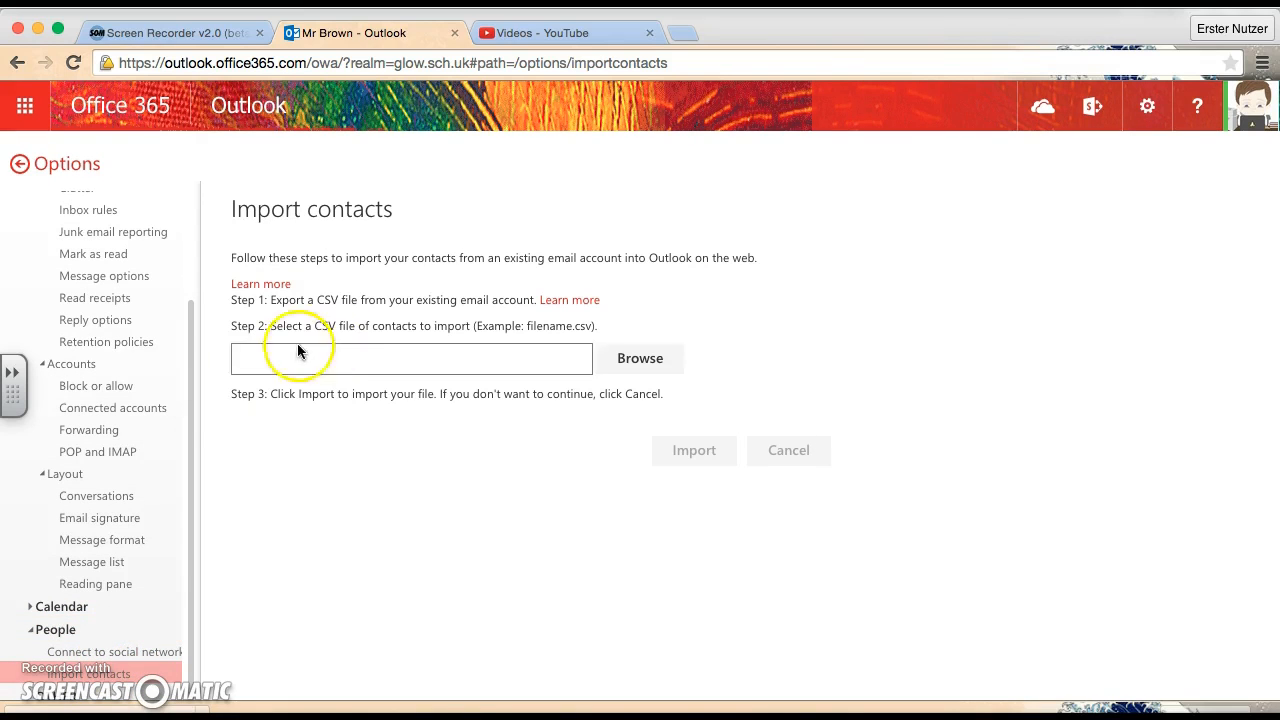
{"action": "mouse_move", "coordinate": [303, 302]}
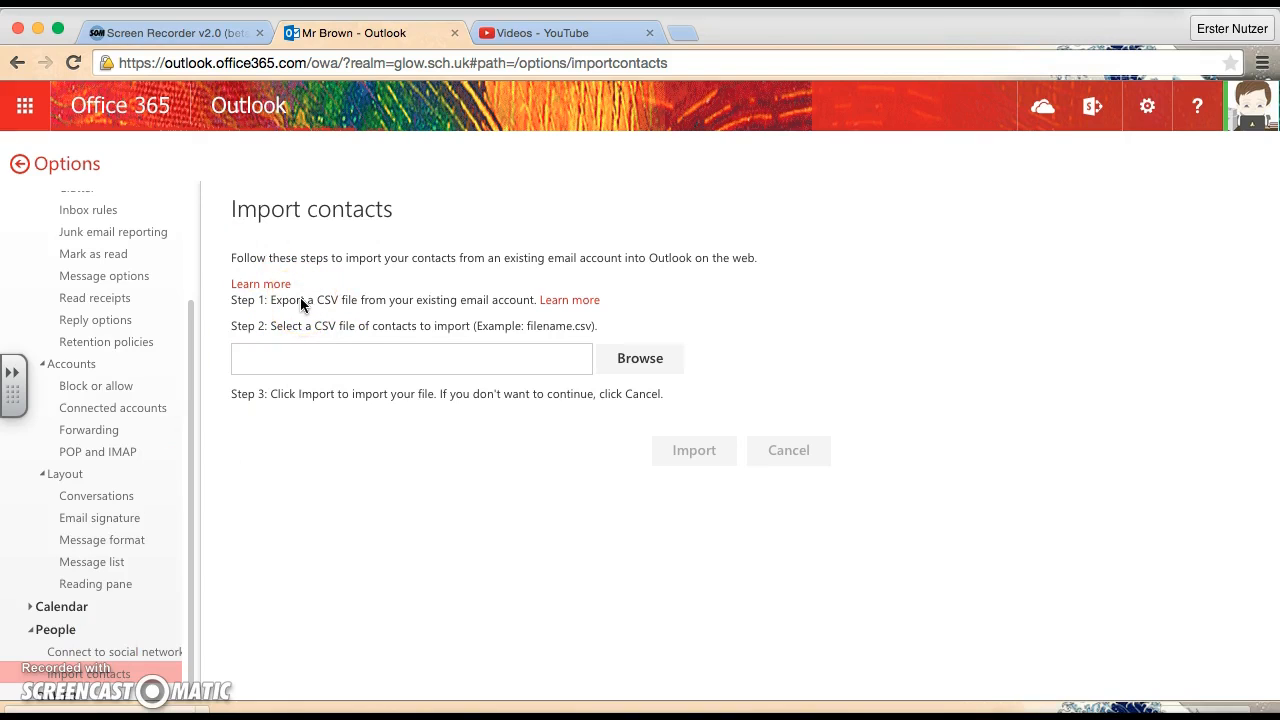
{"action": "mouse_move", "coordinate": [639, 357]}
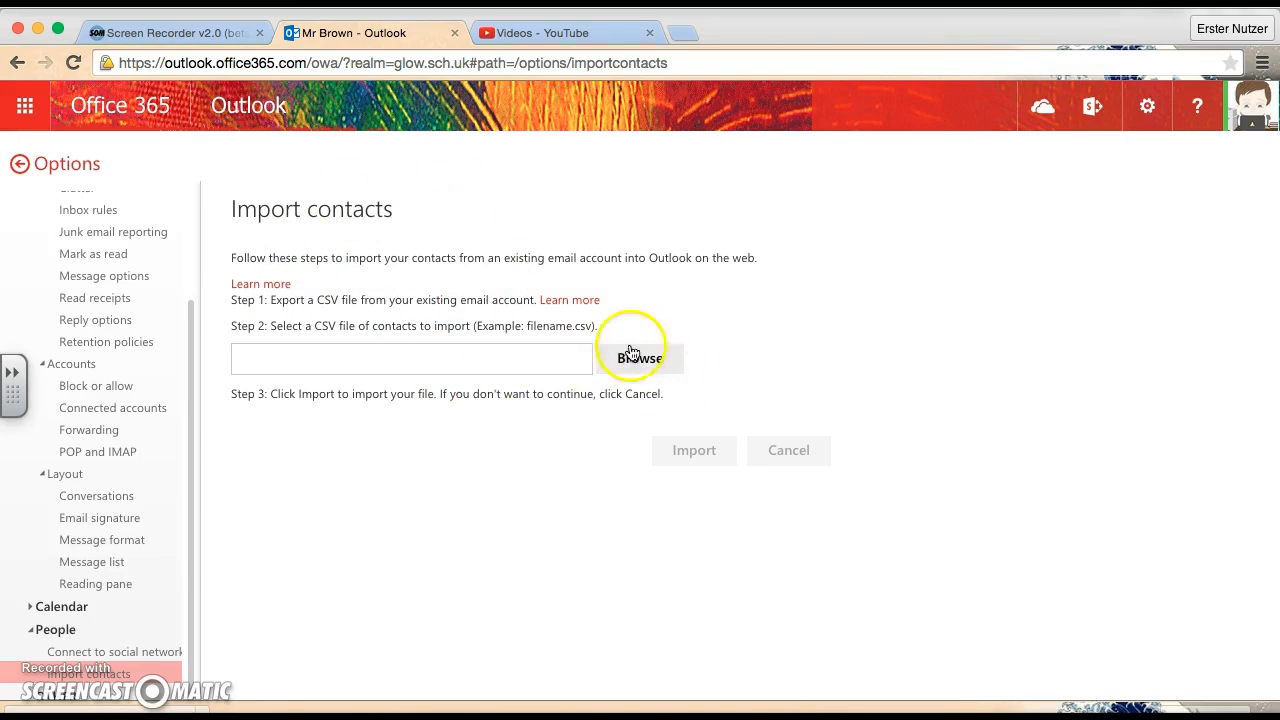
{"action": "mouse_move", "coordinate": [666, 338]}
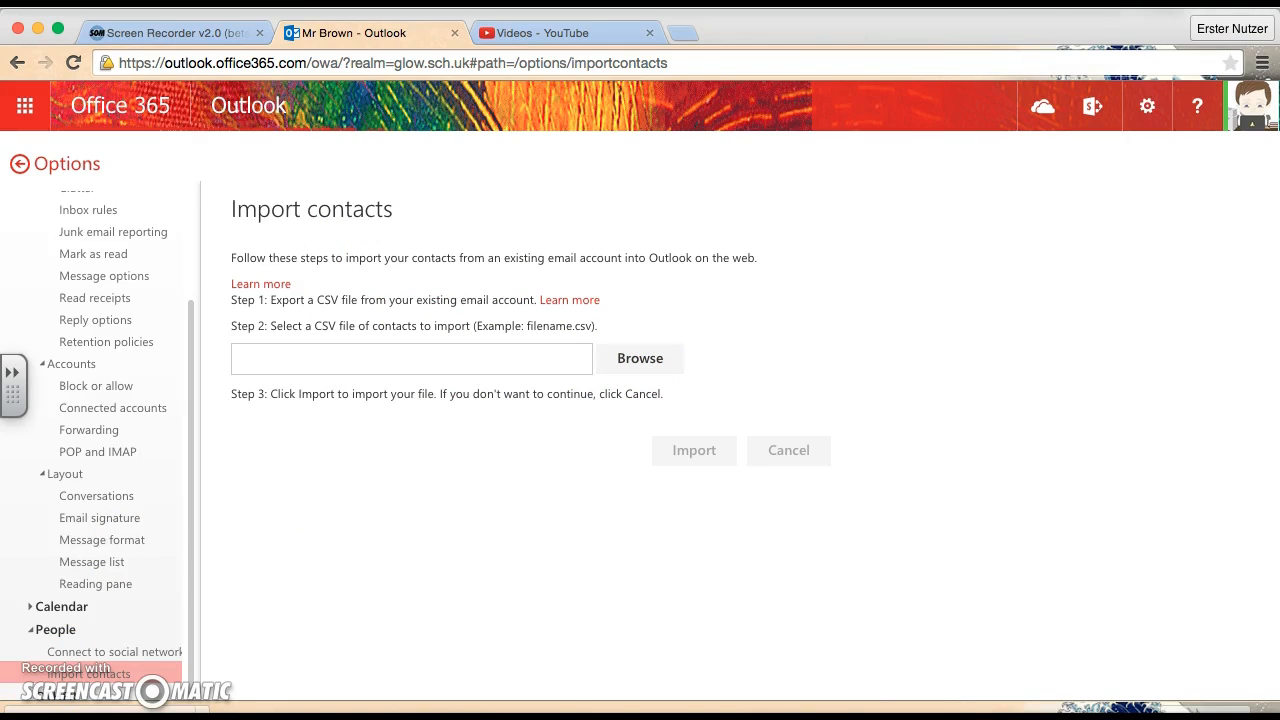
Import the 'Downloader (10)' CSV file, bringing in 21 contacts.
{"action": "left_click", "coordinate": [639, 358]}
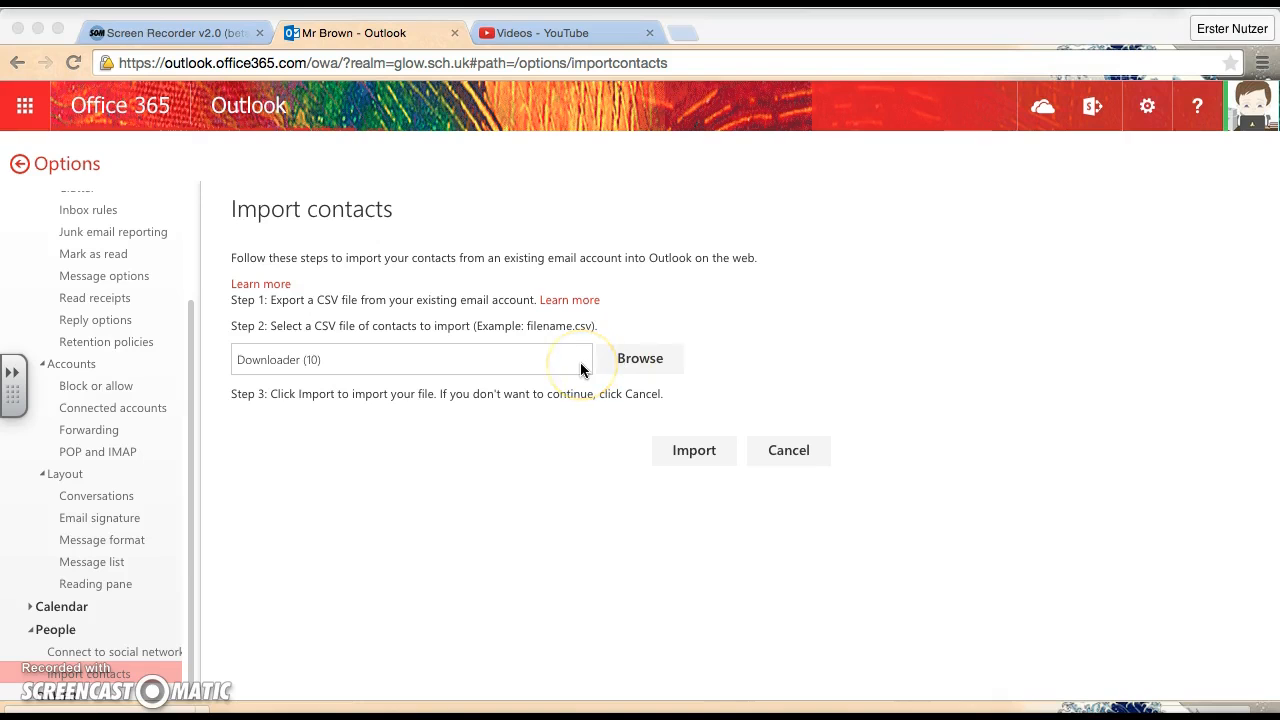
{"action": "mouse_move", "coordinate": [685, 450]}
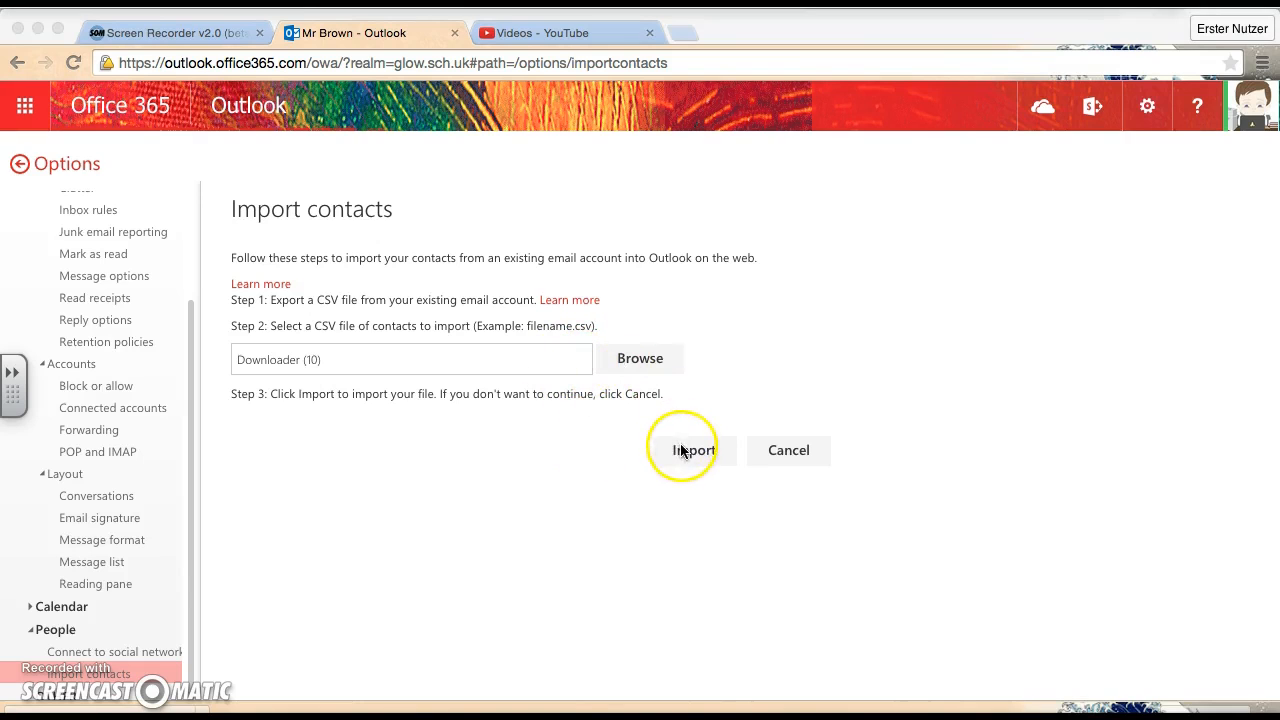
{"action": "left_click", "coordinate": [692, 450]}
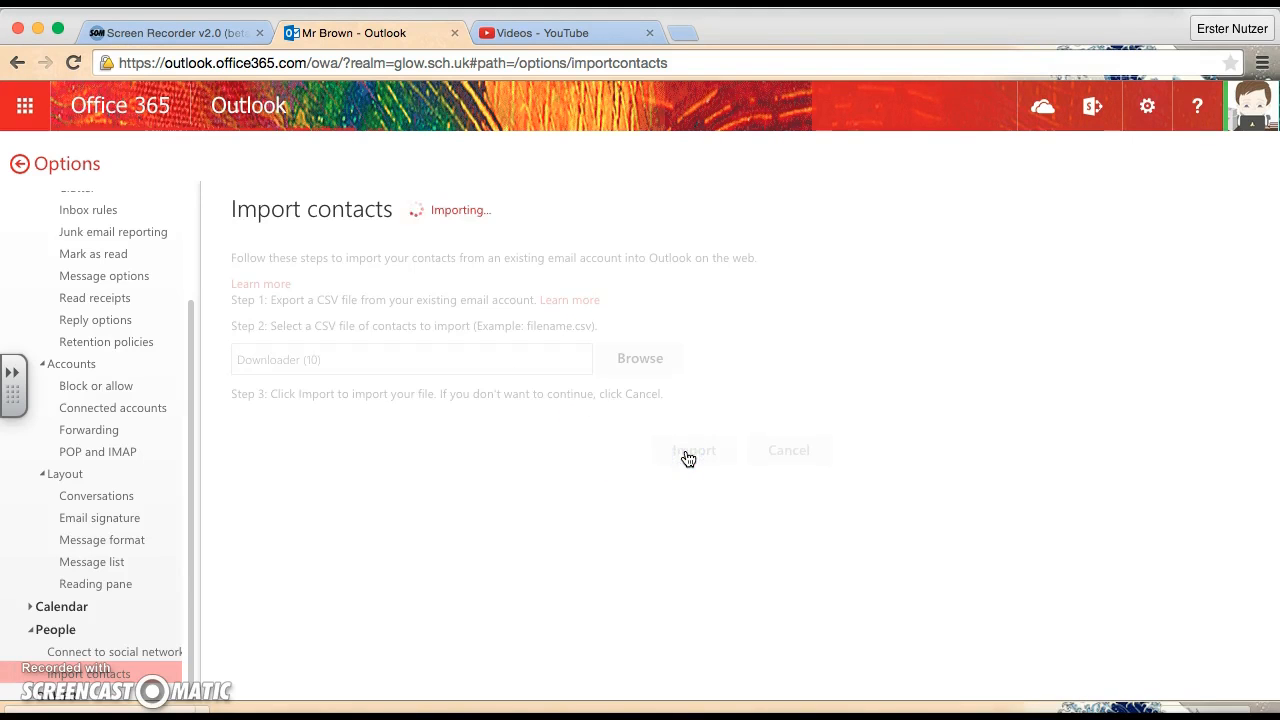
{"action": "left_click", "coordinate": [693, 450]}
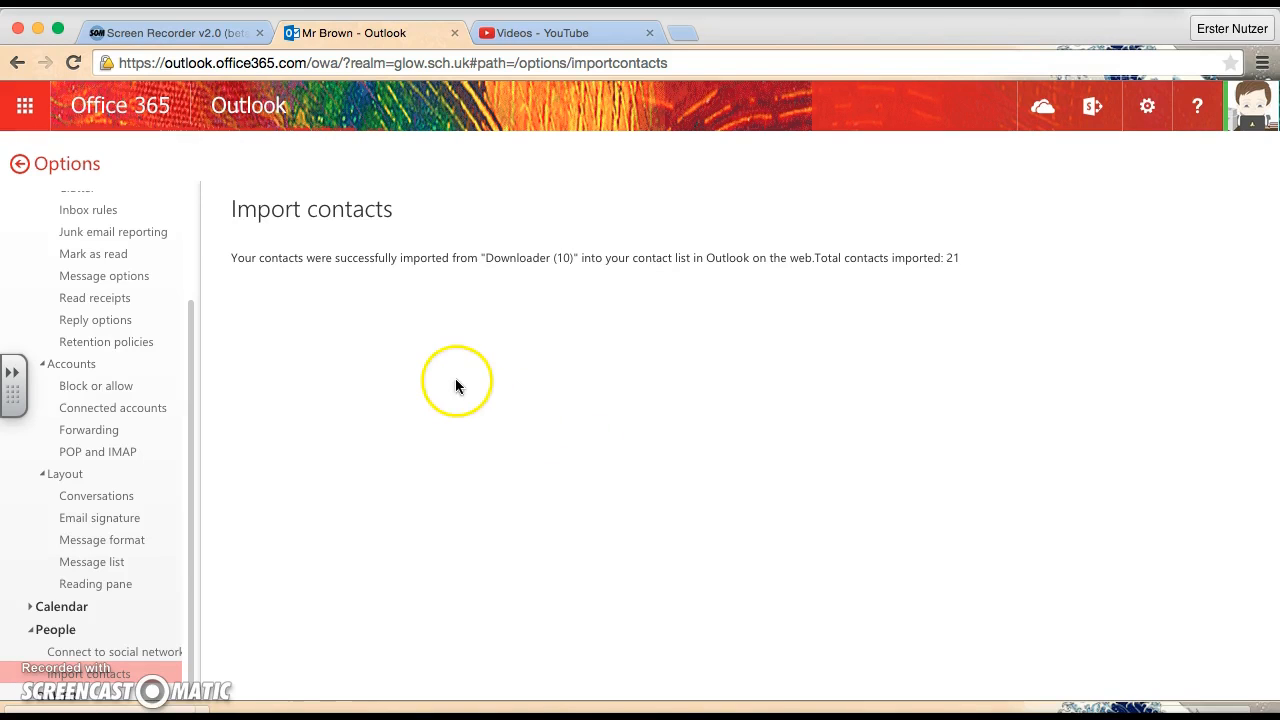
{"action": "scroll", "scroll_direction": "up", "scroll_amount": 3}
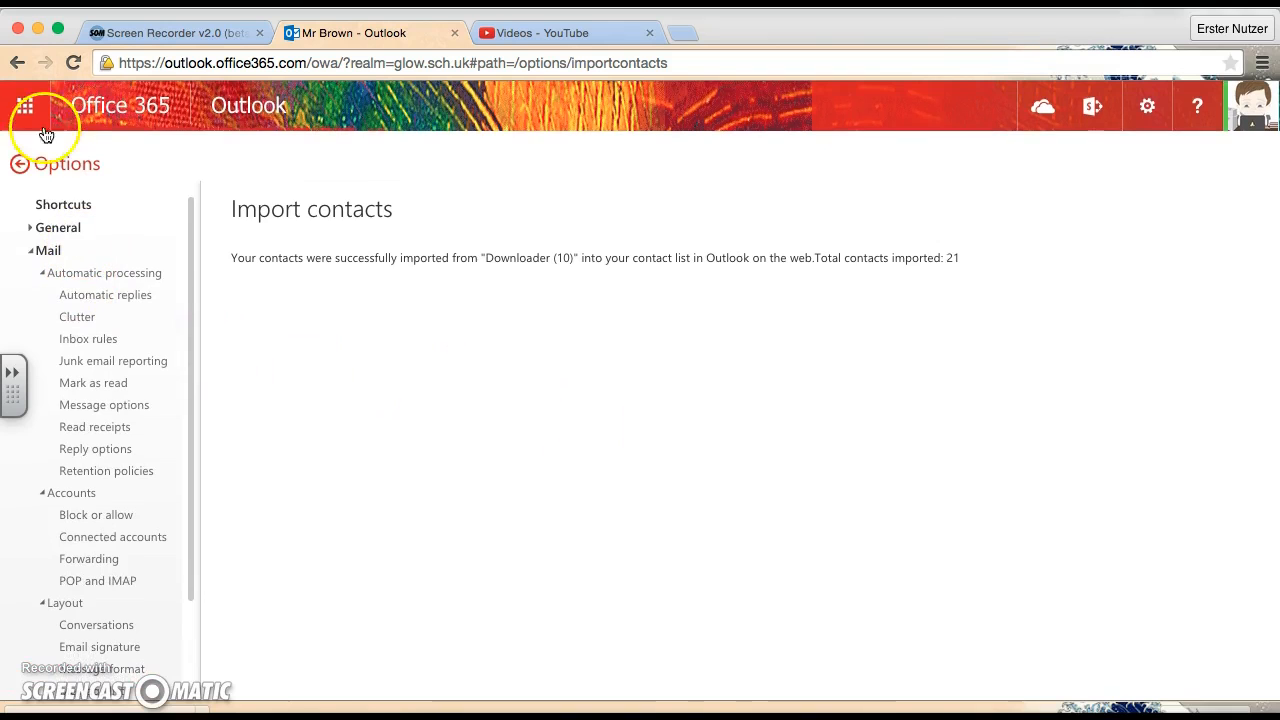
Switch to the People app and browse the imported contacts under My contacts.
{"action": "left_click", "coordinate": [24, 106]}
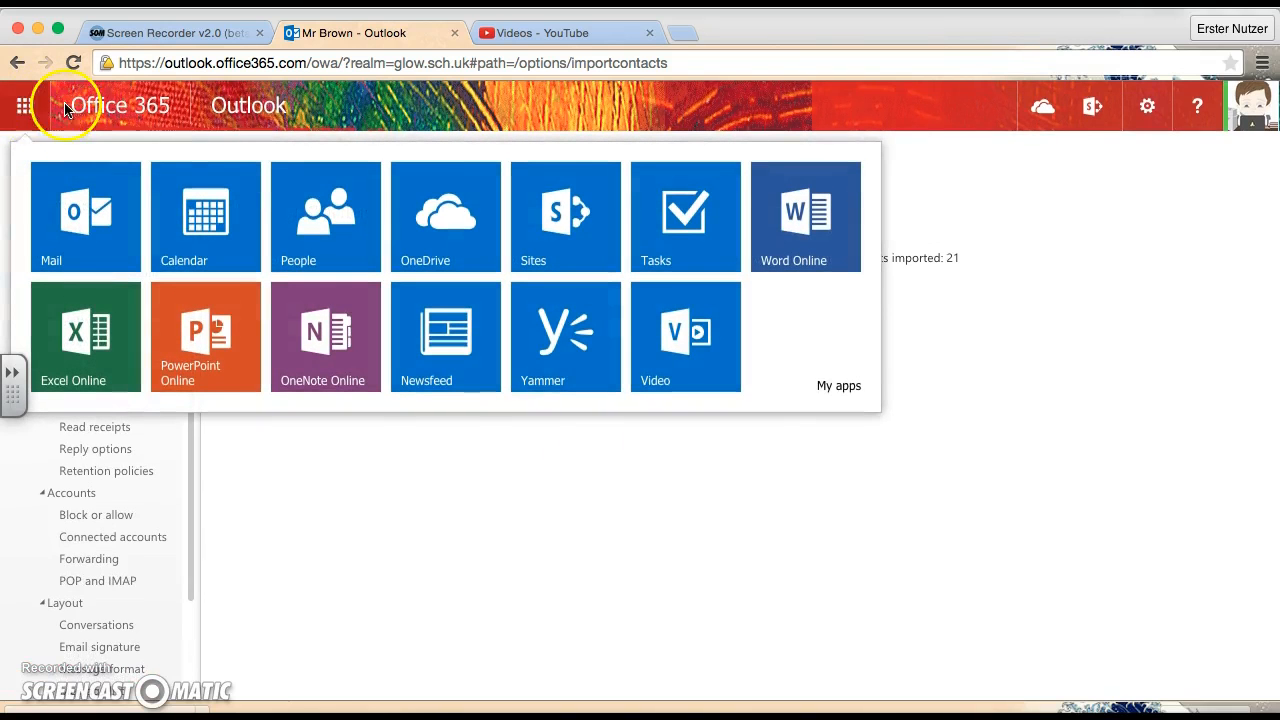
{"action": "left_click", "coordinate": [325, 216]}
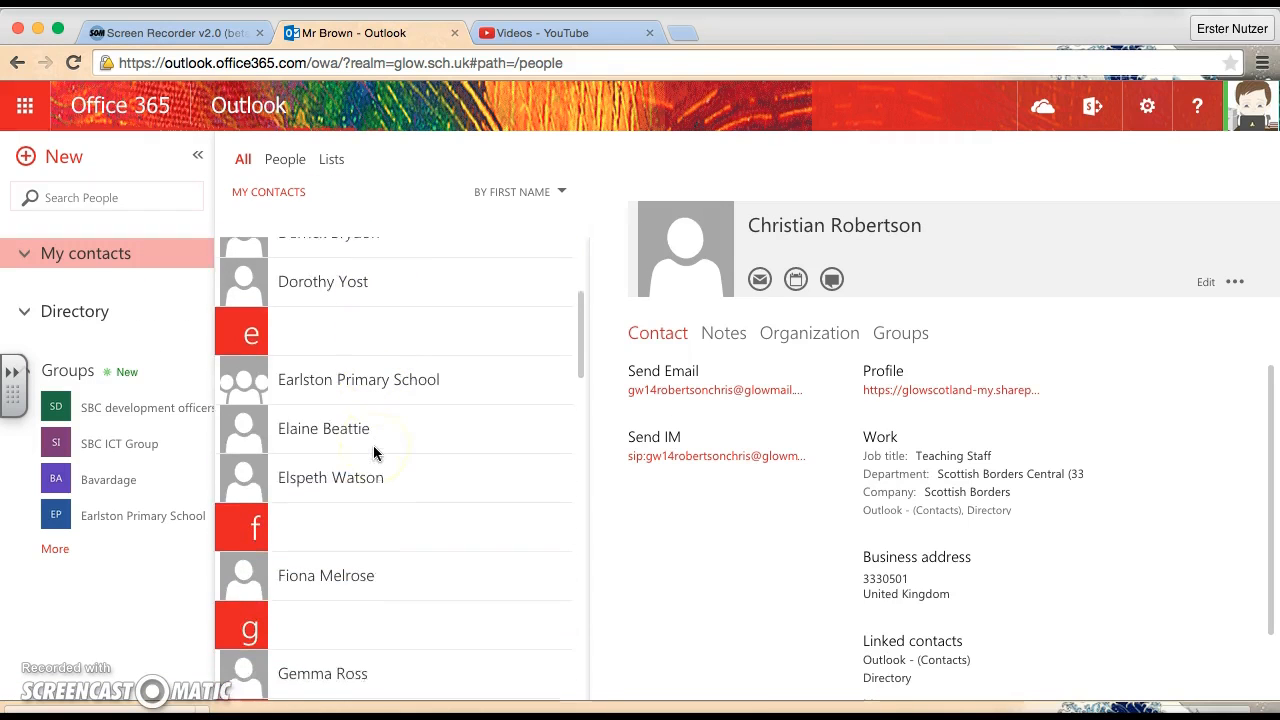
{"action": "scroll", "scroll_direction": "down", "scroll_amount": 3}
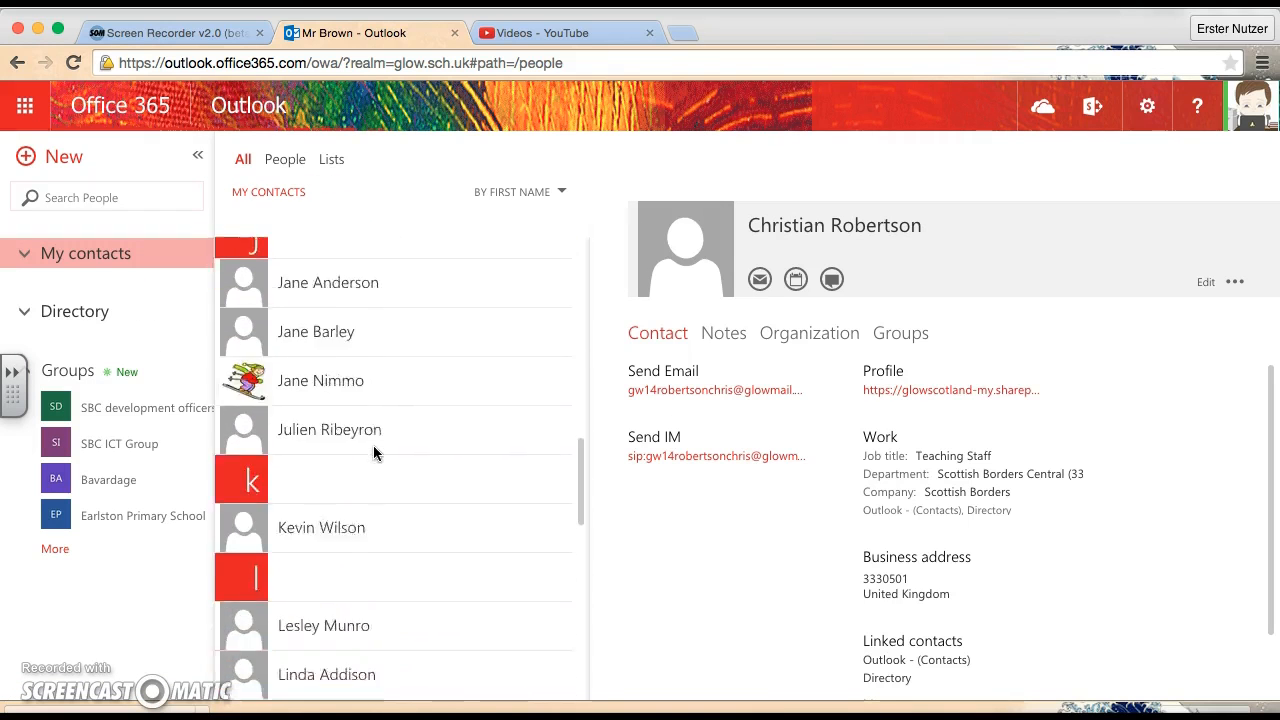
{"action": "scroll", "scroll_direction": "down", "scroll_amount": 3}
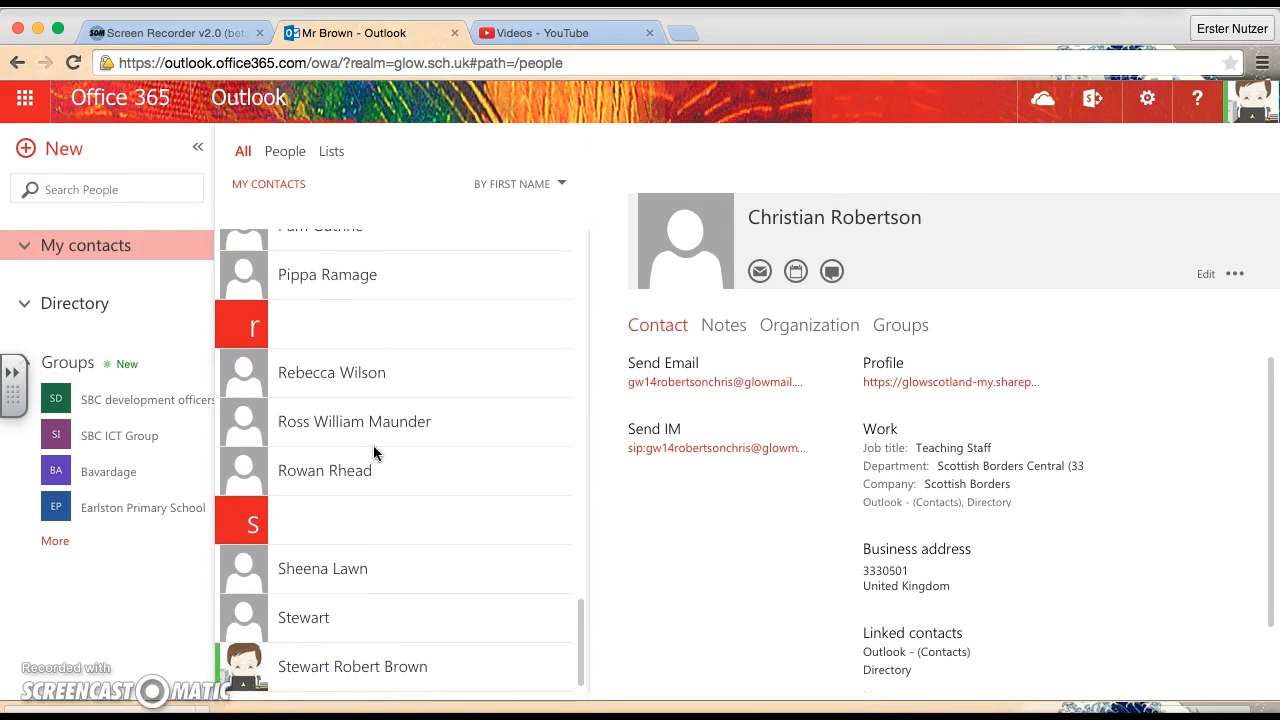
{"action": "scroll", "scroll_direction": "up", "scroll_amount": 3}
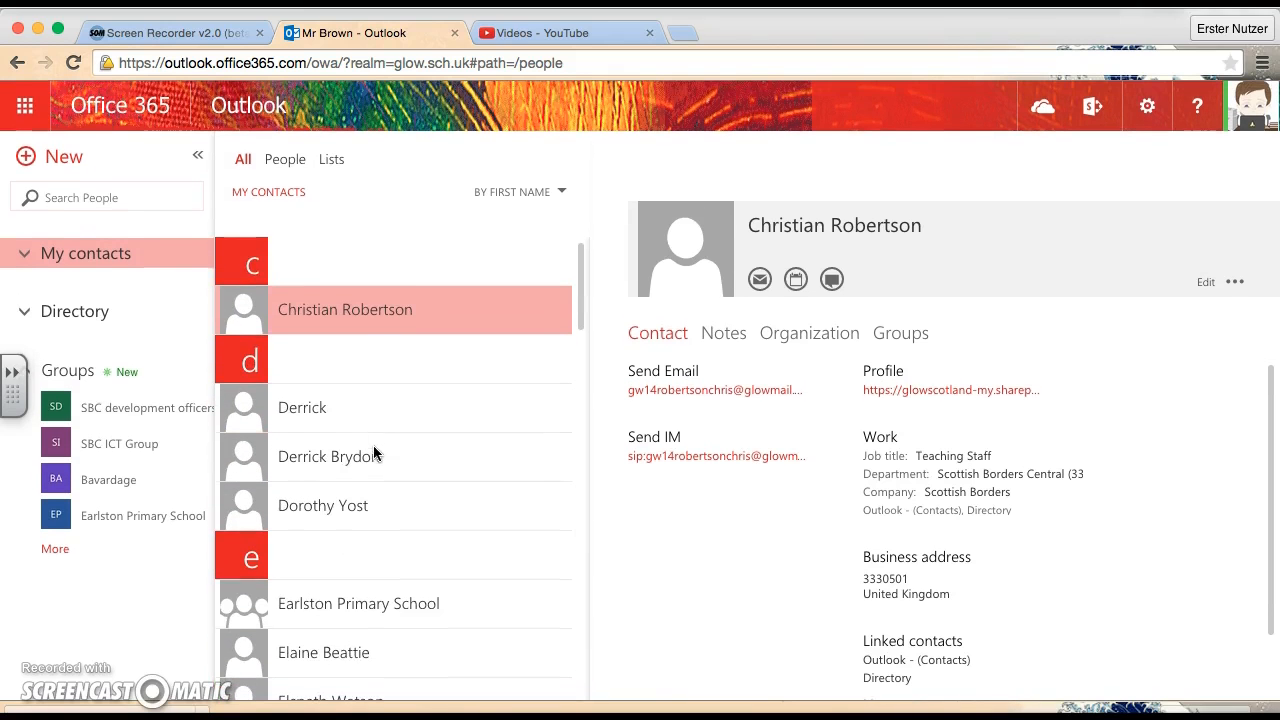